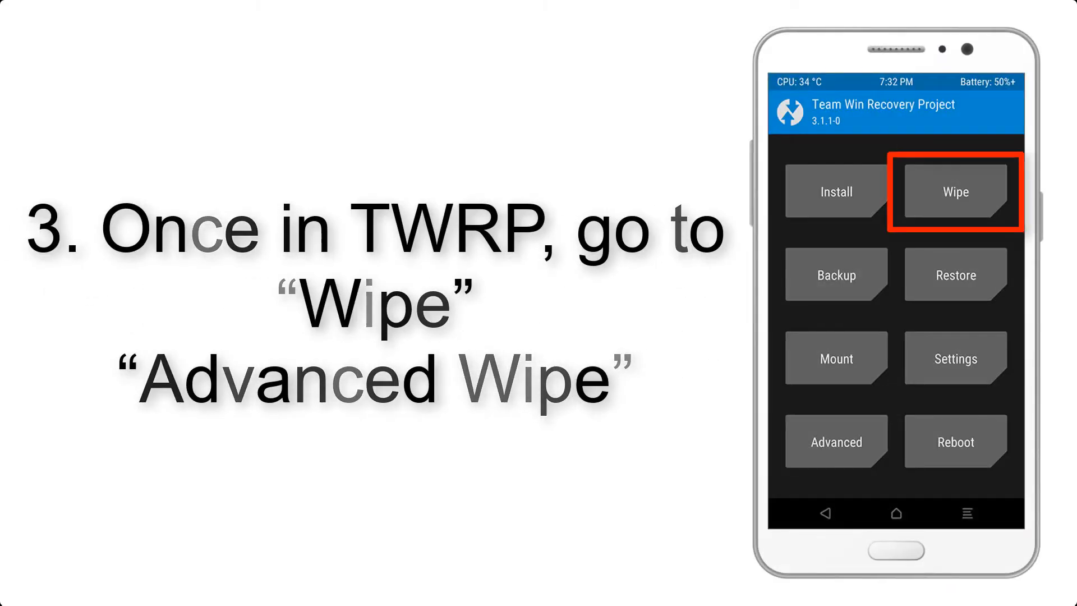
Advance the TWRP slideshow from Advanced Wipe to Install, selecting GSI ROM.xz in SD Card/Download
click(954, 192)
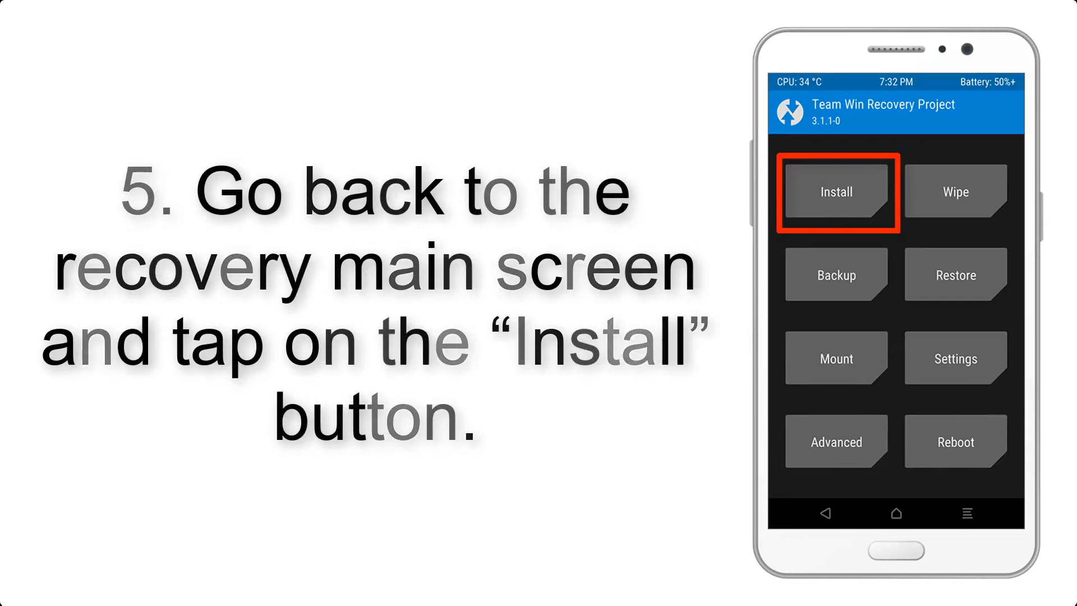
click(836, 191)
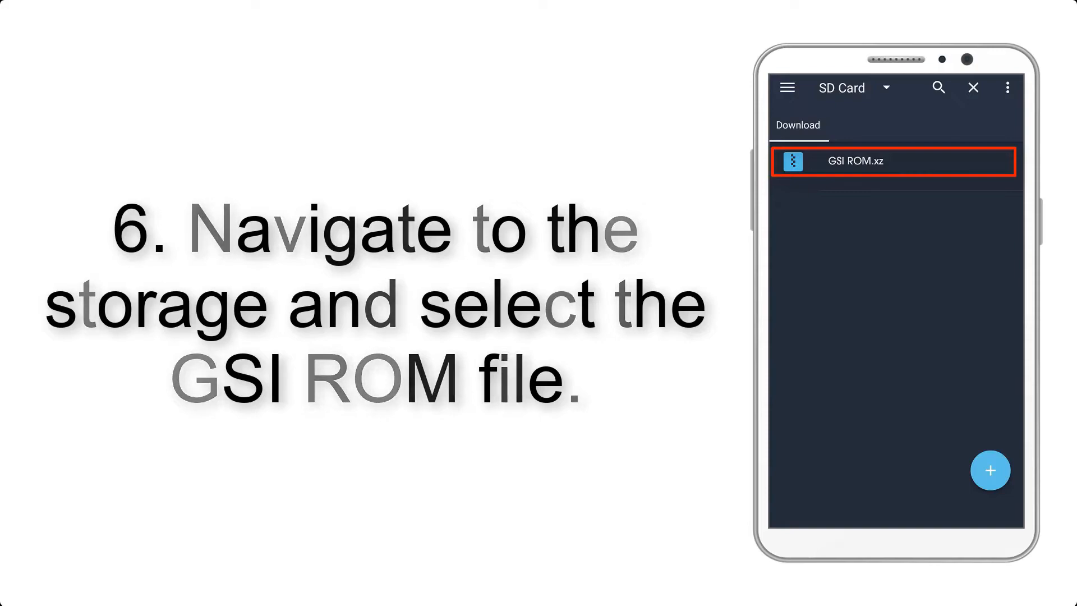